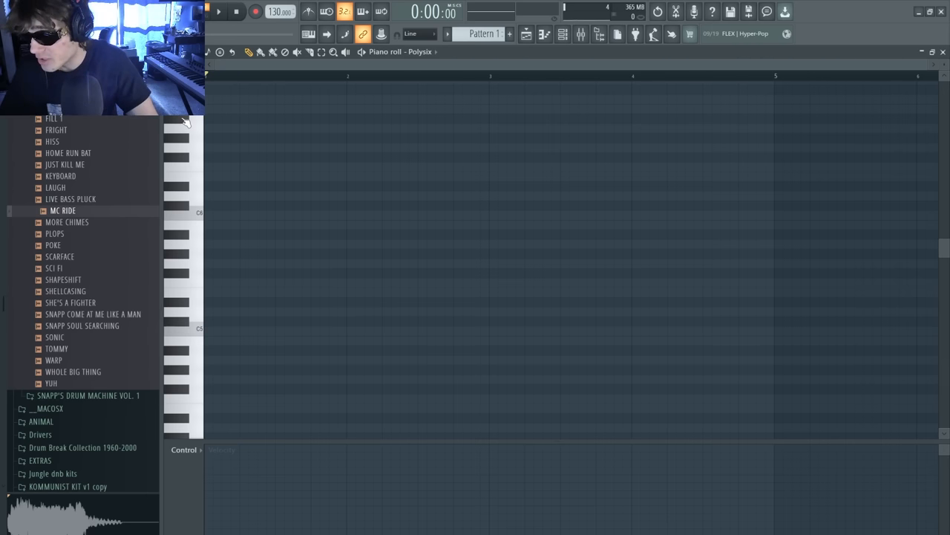
{"action": "mouse_move", "coordinate": [177, 179]}
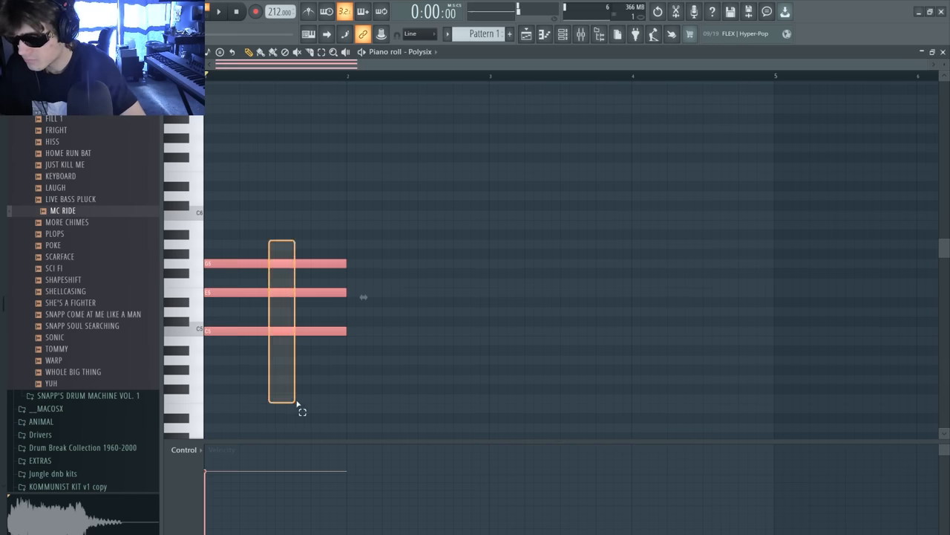
Draw stacked chord notes across the first bars of the Polysix piano roll.
{"action": "left_click", "coordinate": [218, 12]}
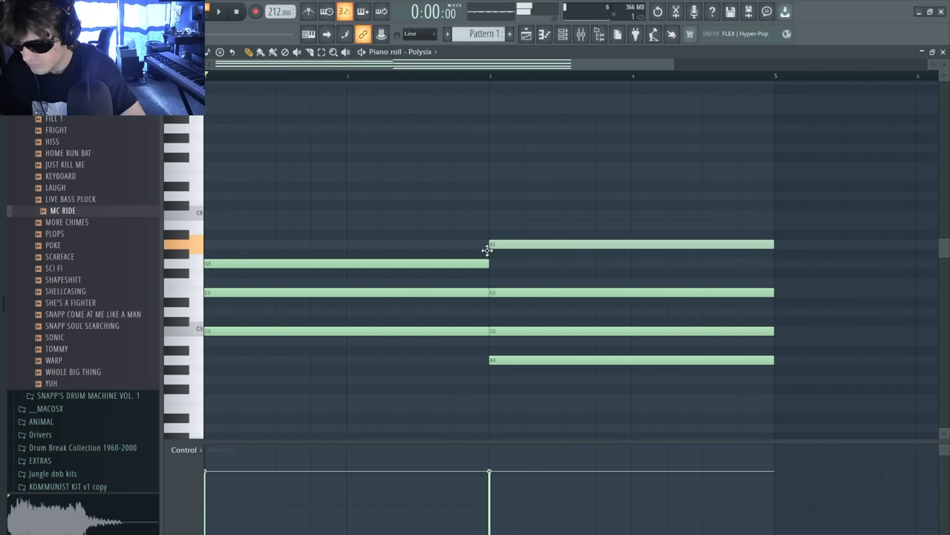
{"action": "left_click", "coordinate": [218, 12]}
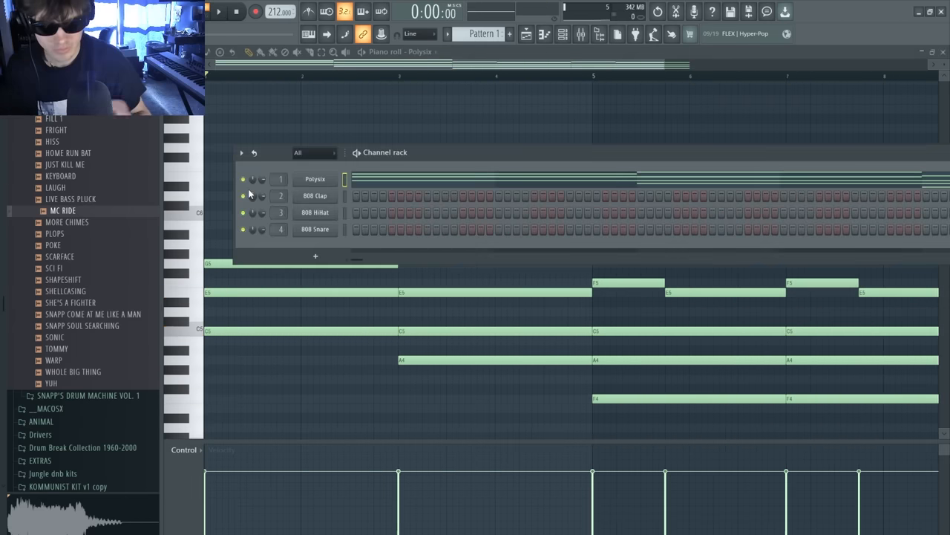
Replace the 808 Clap channel with a Kontakt 7 instrument for the chord part.
{"action": "right_click", "coordinate": [315, 196]}
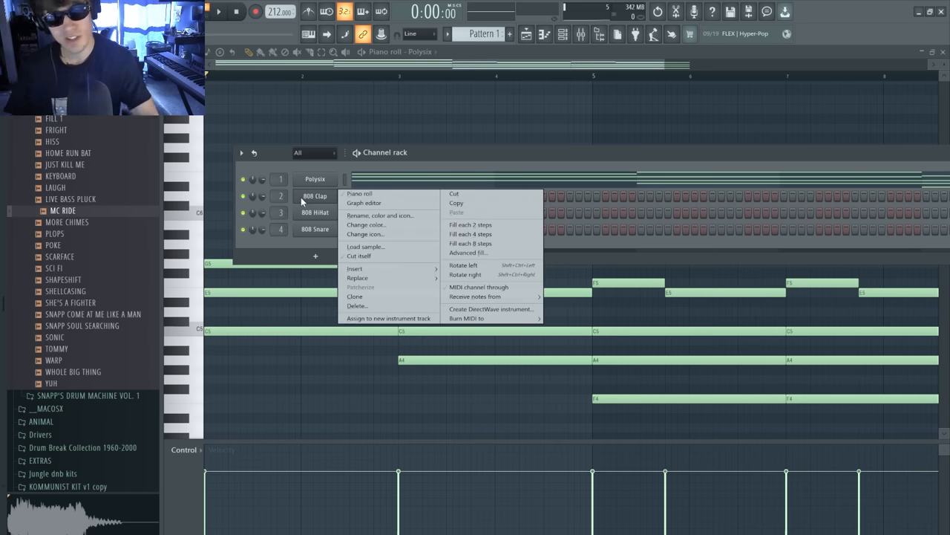
{"action": "left_click", "coordinate": [360, 193]}
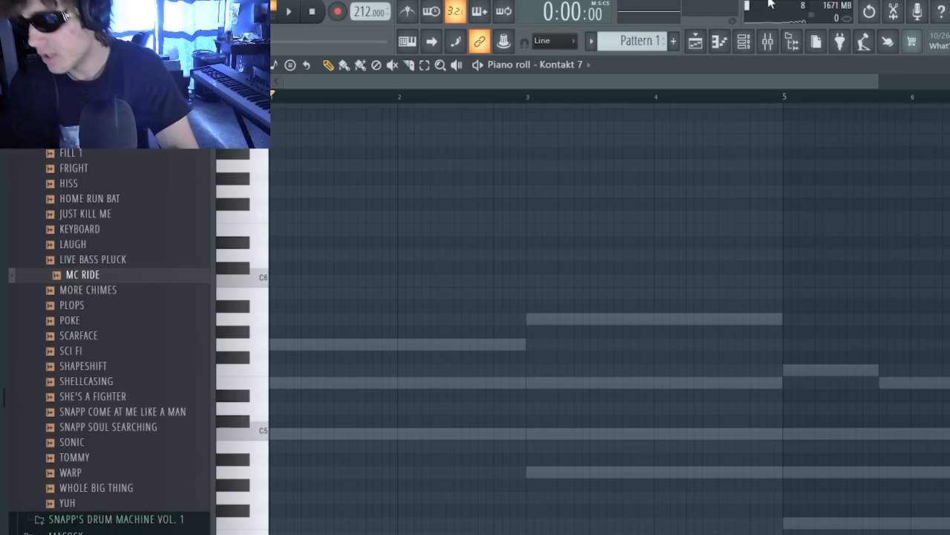
{"action": "mouse_move", "coordinate": [769, 5]}
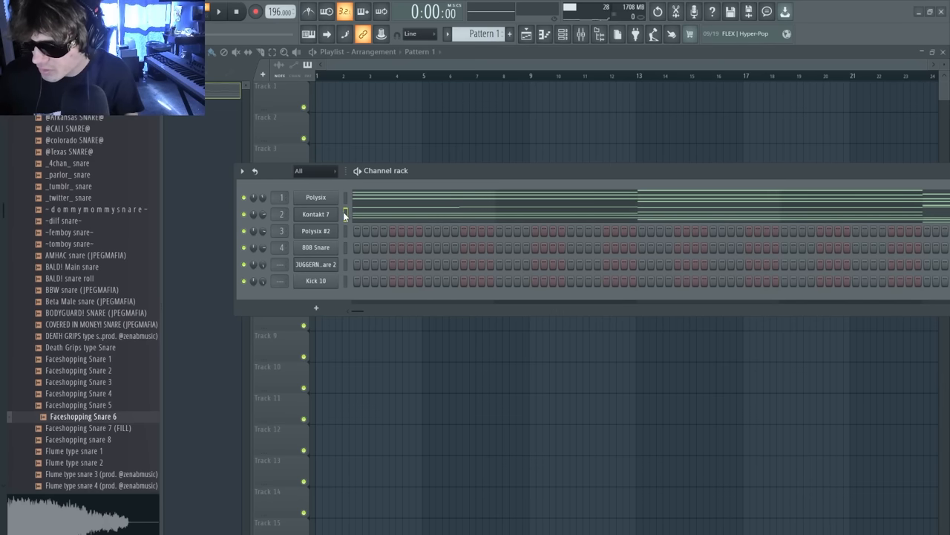
Draw three long bass notes in the Polysix #2 piano roll and dismiss the battery warning.
{"action": "left_click", "coordinate": [509, 33]}
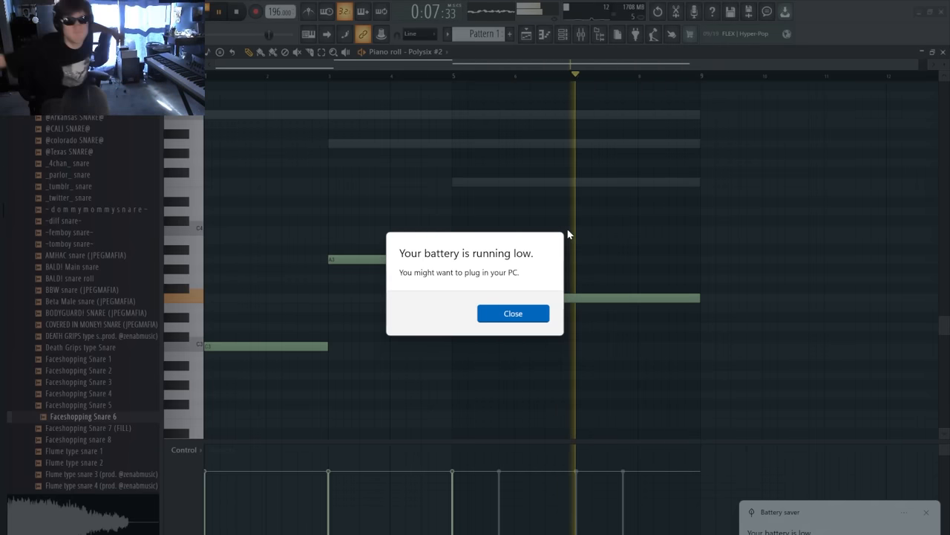
{"action": "left_click", "coordinate": [512, 312]}
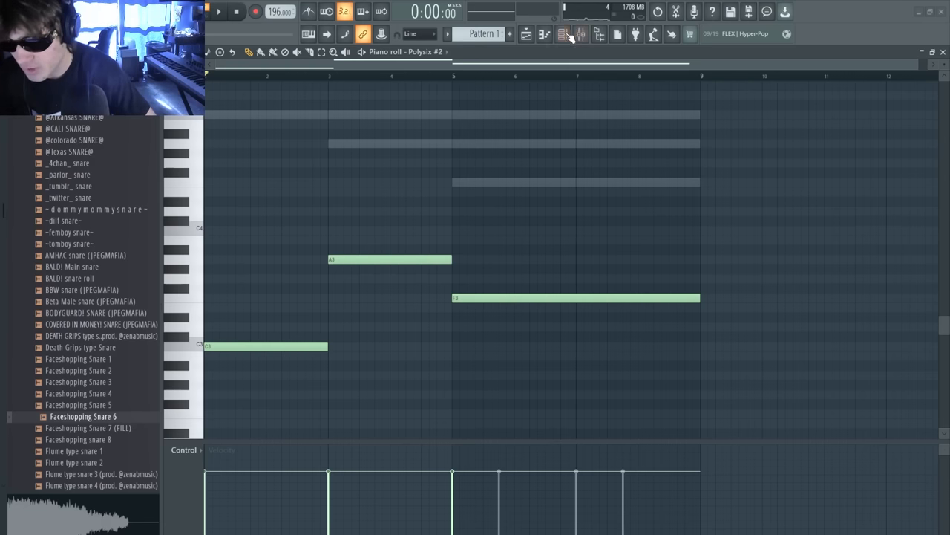
Add a UVI Workstation channel and draw sustained notes above the chord ghost notes.
{"action": "left_click", "coordinate": [563, 33]}
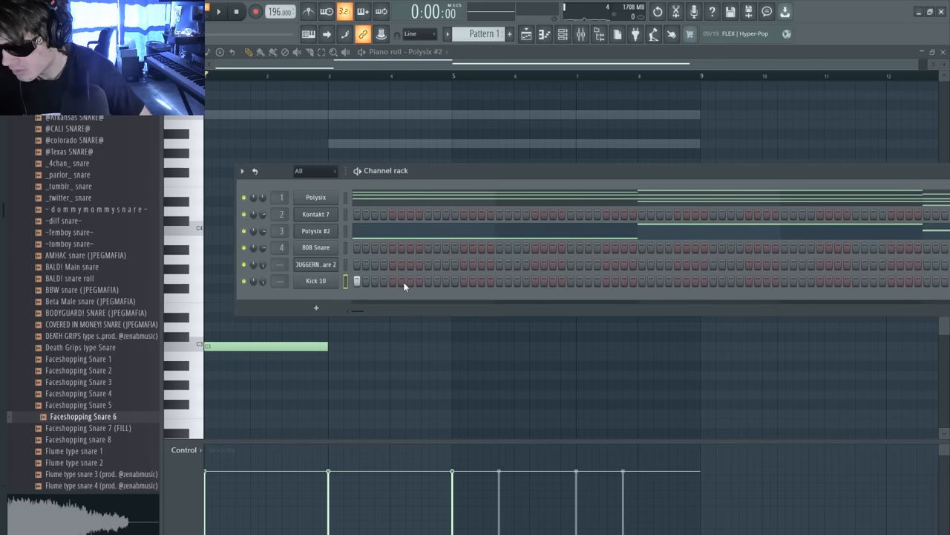
{"action": "left_click", "coordinate": [219, 12]}
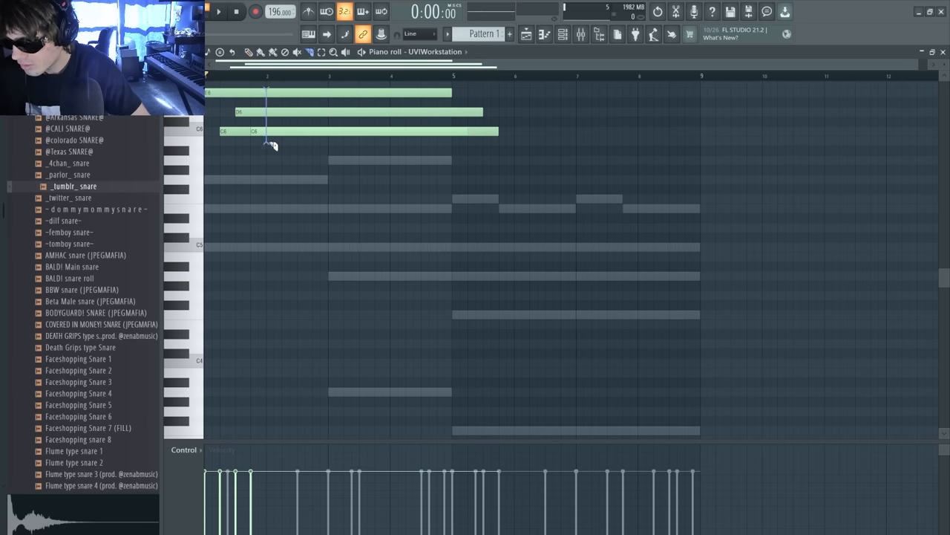
Finish the UVI melody notes and paint Patterns 1–3 onto Tracks 1–3 in the Playlist.
{"action": "left_click", "coordinate": [219, 12]}
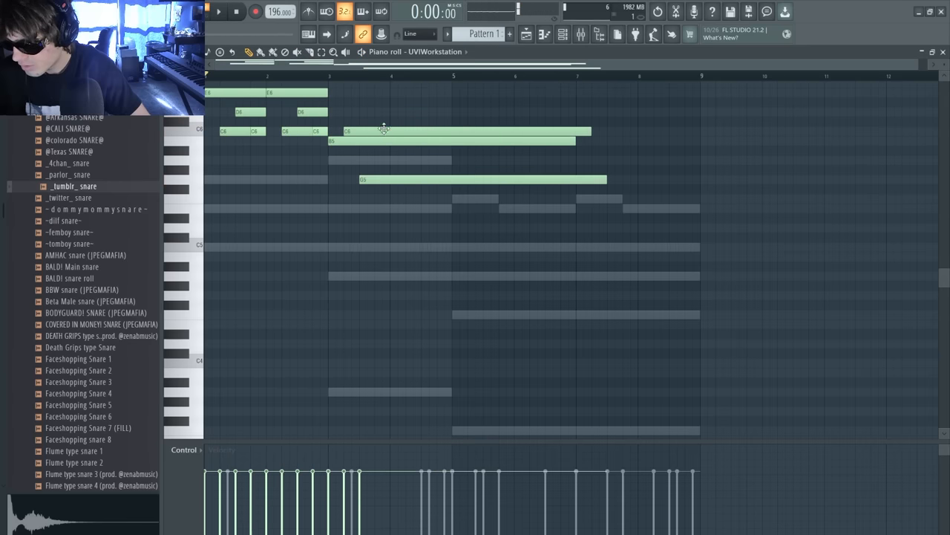
{"action": "left_click", "coordinate": [219, 12]}
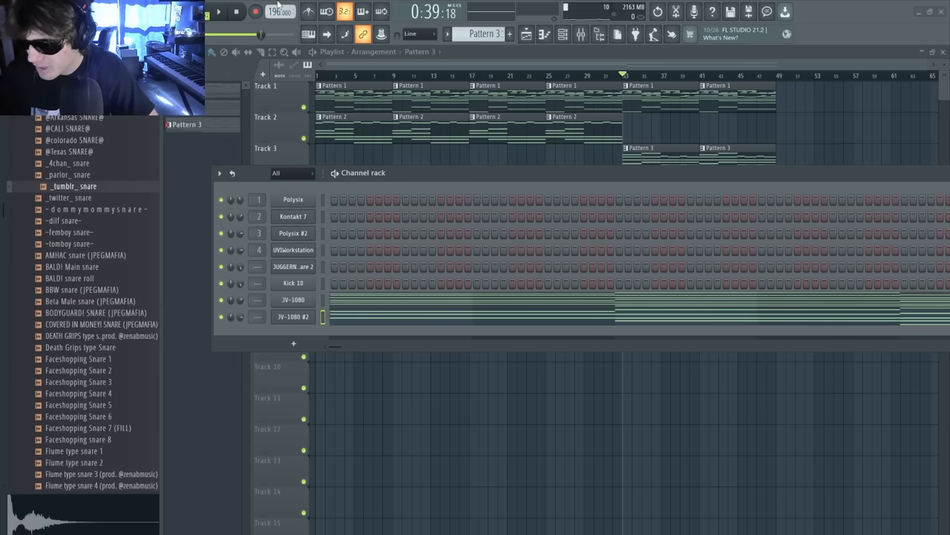
Create Pattern 4 with TR-808Hat_C04, evenly spaced hats and a 1/6-step end roll.
{"action": "left_click", "coordinate": [219, 12]}
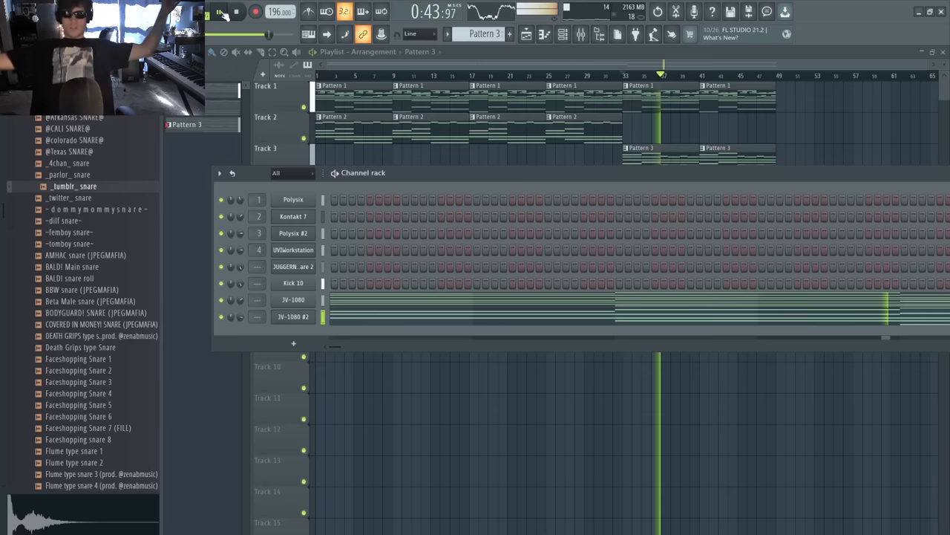
{"action": "left_click", "coordinate": [220, 11]}
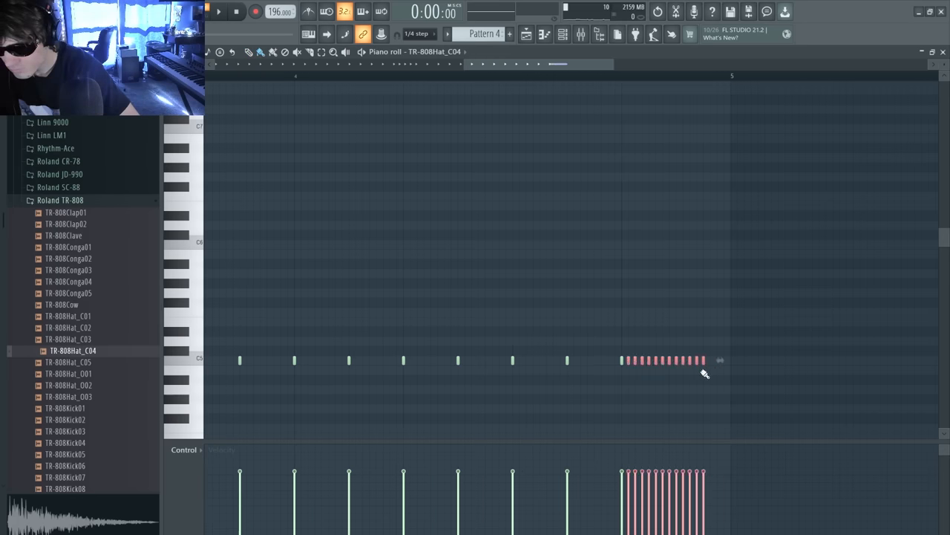
Paint Pattern 4 hi-hat clips repeatedly across Track 4 of the Playlist.
{"action": "left_click", "coordinate": [218, 12]}
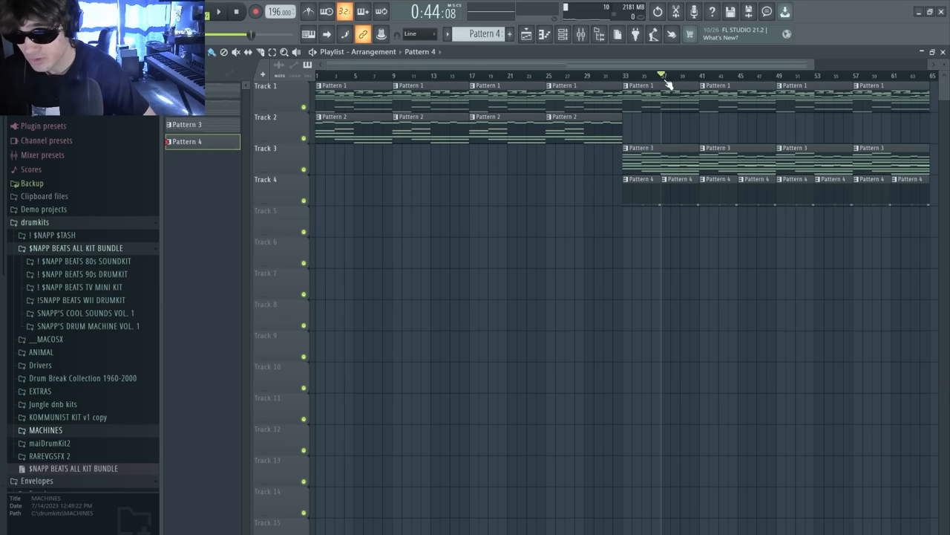
Create Patterns 5–7 and paint them onto Tracks 5–9, with Pattern 7 on Track 9.
{"action": "left_click", "coordinate": [641, 74]}
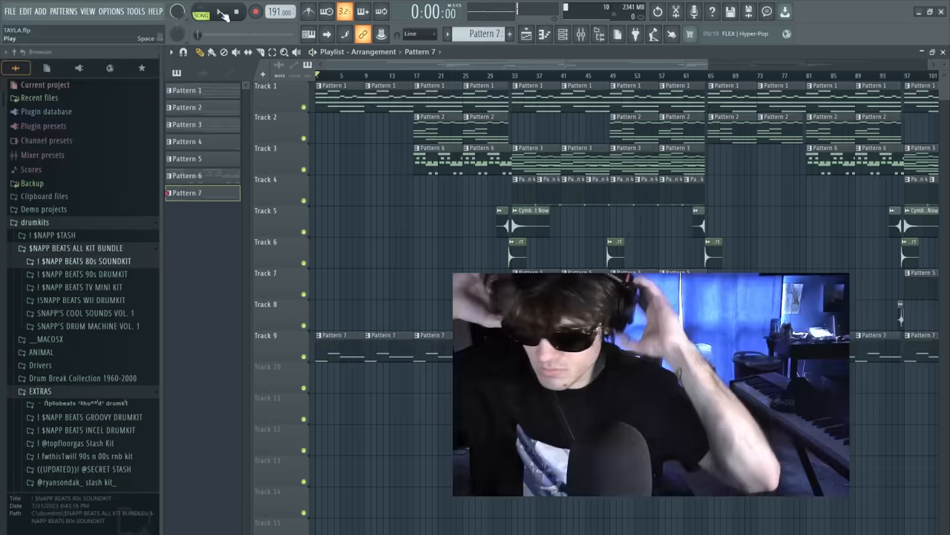
{"action": "left_click", "coordinate": [220, 12]}
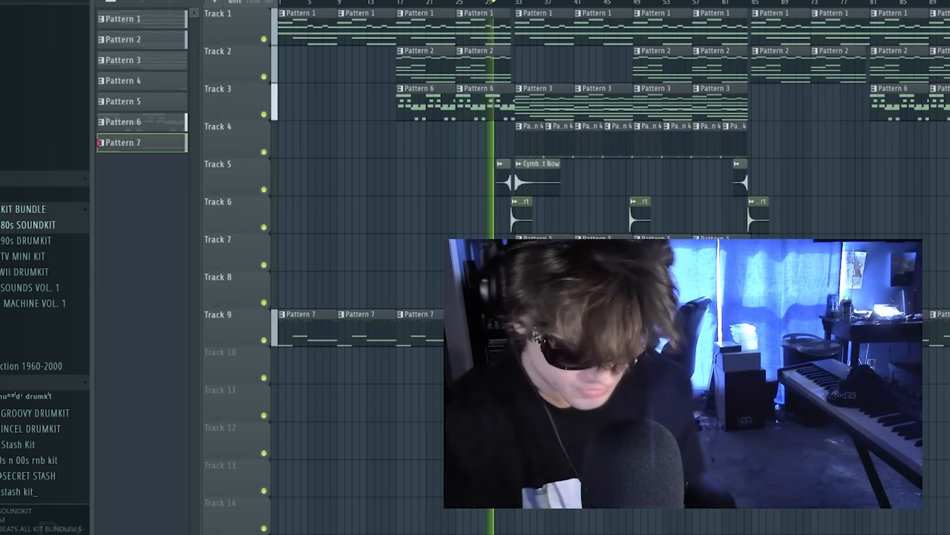
{"action": "left_click", "coordinate": [219, 11]}
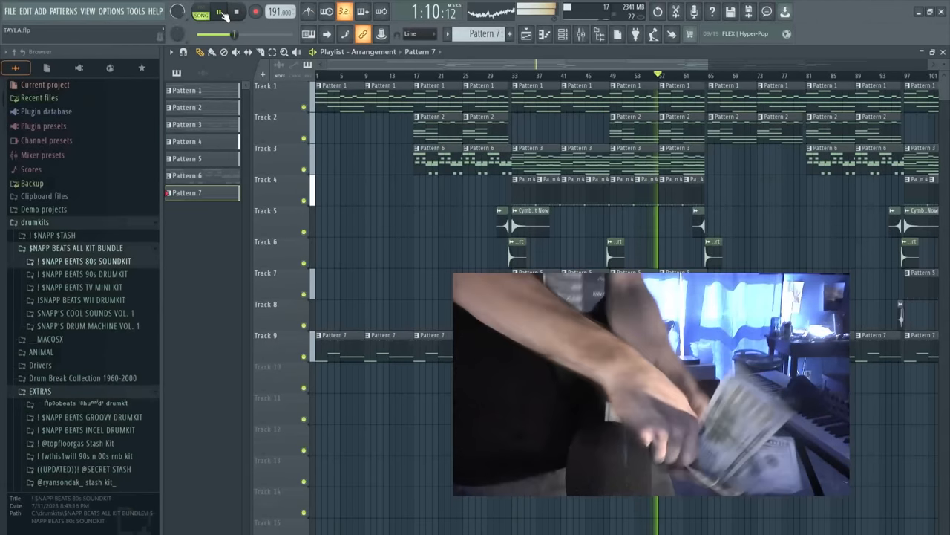
{"action": "left_click", "coordinate": [236, 11]}
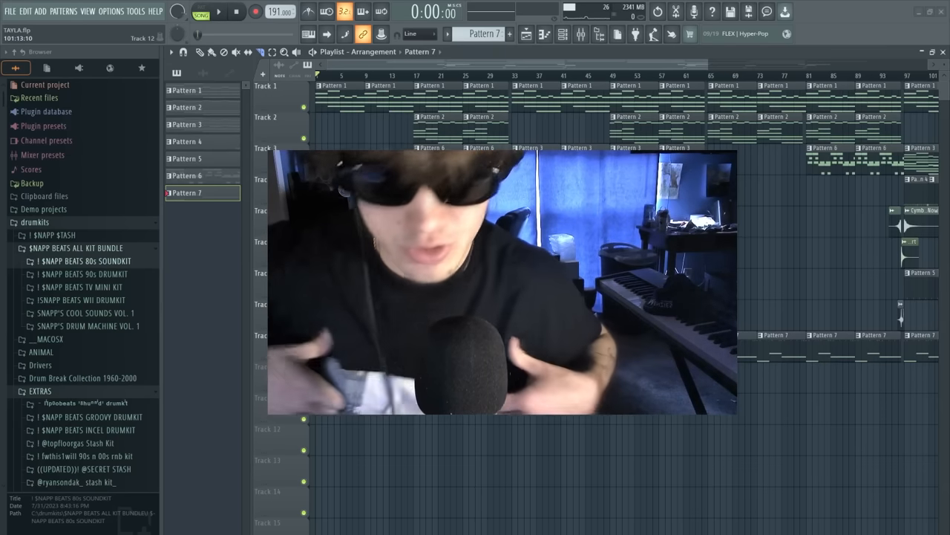